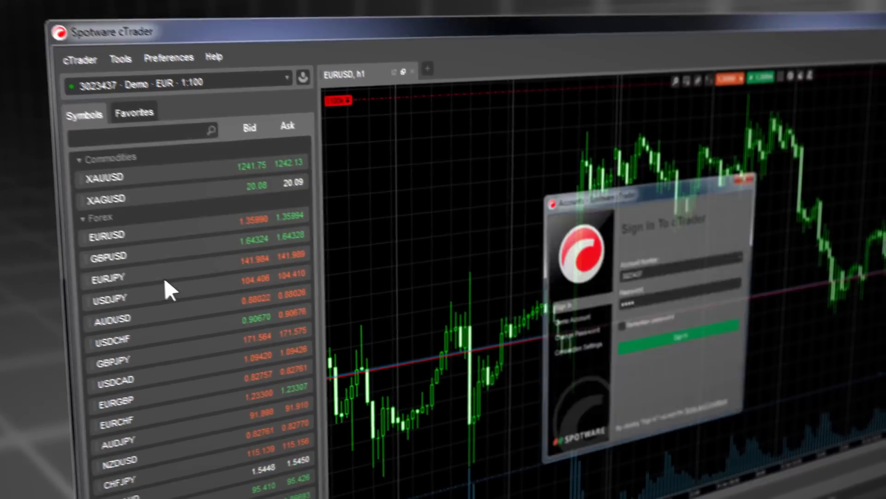
# Step: Expand EURUSD's trading panel and star it as the only favourite symbol
pyautogui.click(380, 211)
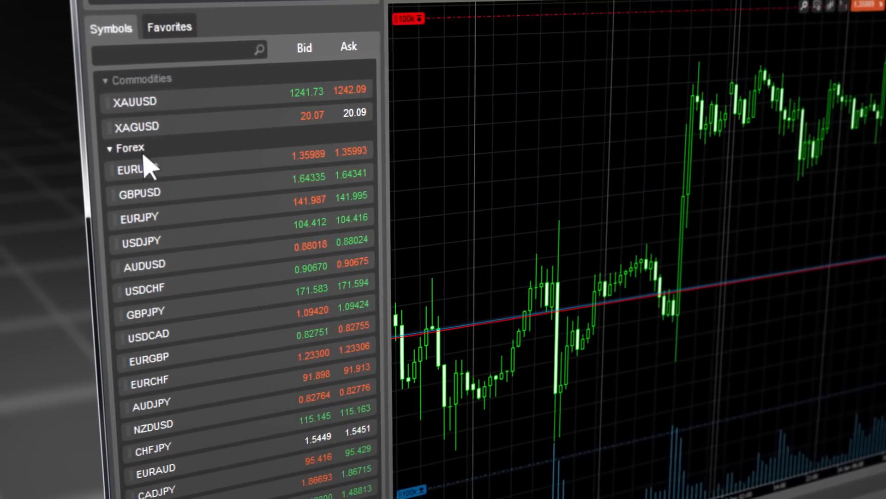
pyautogui.click(144, 168)
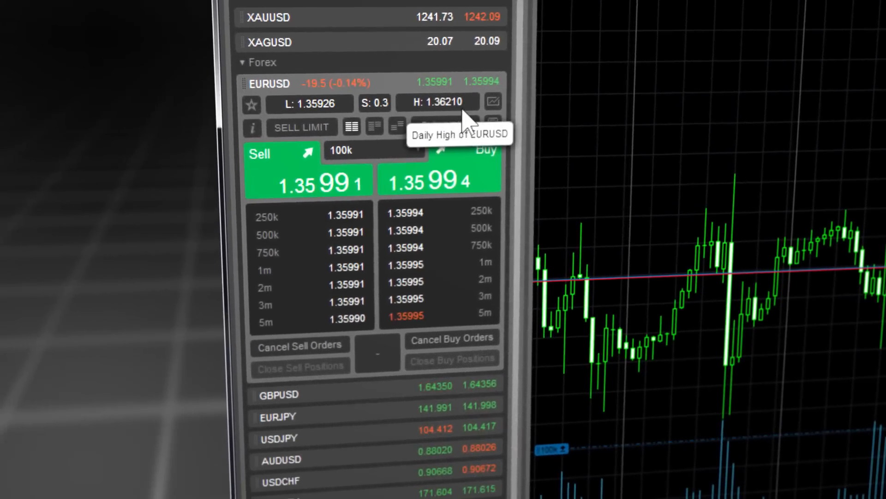
pyautogui.moveTo(337, 92)
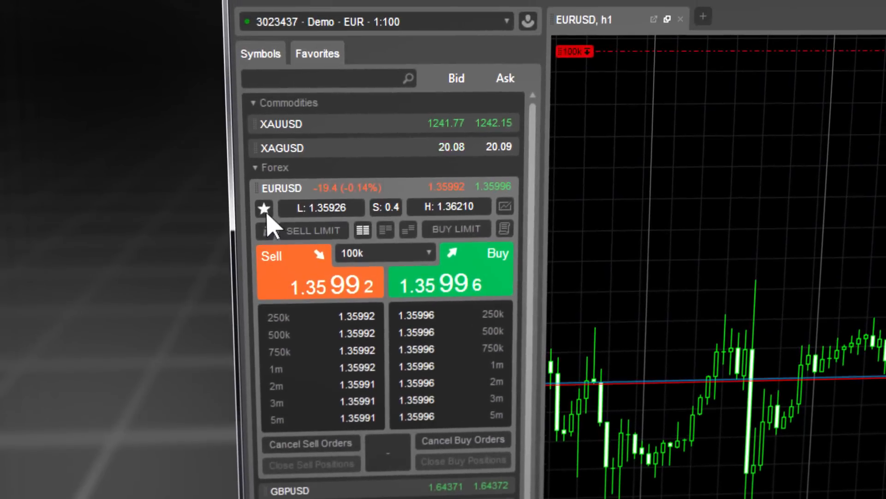
pyautogui.click(316, 53)
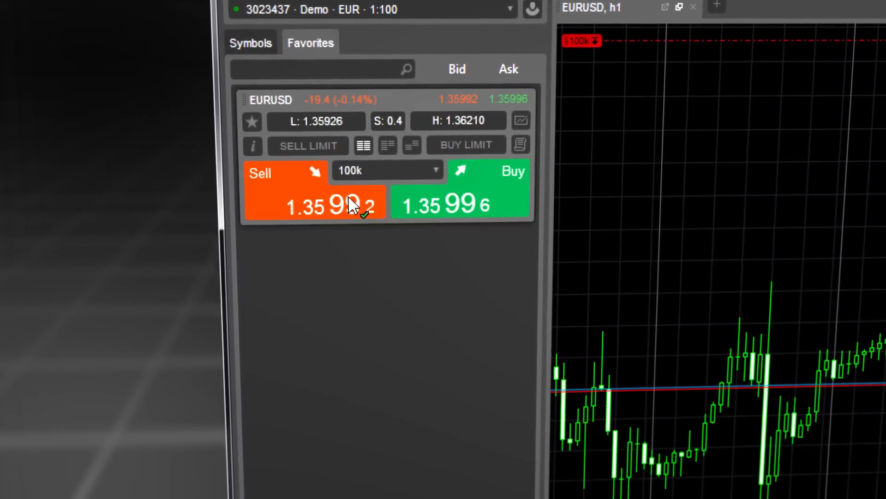
# Step: View the EURUSD contract information from the Symbols list, then close it
pyautogui.click(249, 42)
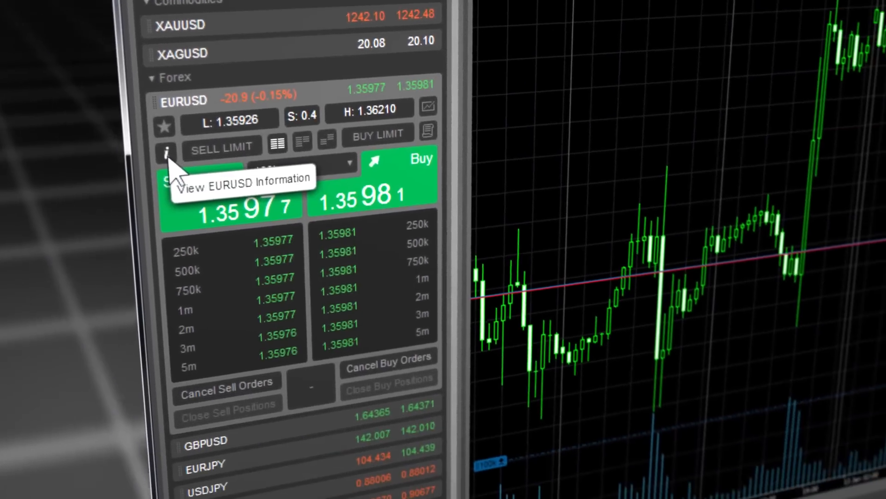
pyautogui.click(166, 151)
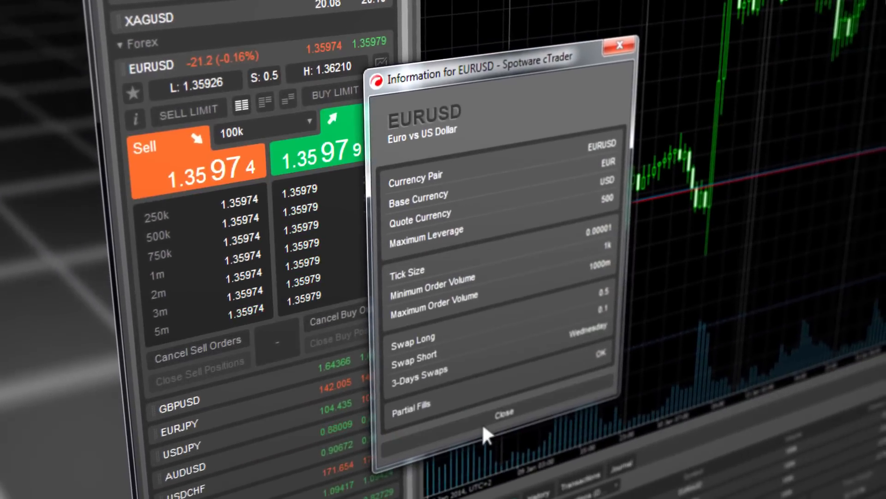
pyautogui.click(502, 411)
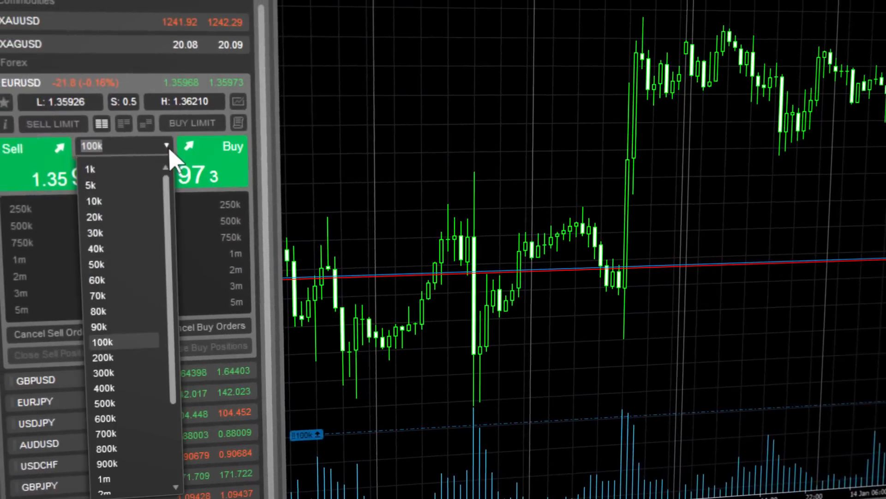
# Step: Open the trade volume list and switch market depth to price levels with volume bars
pyautogui.click(103, 341)
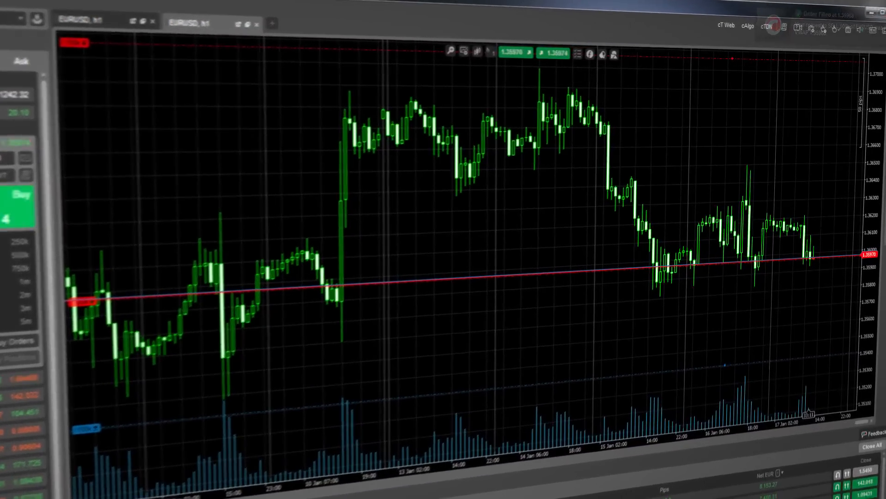
pyautogui.click(753, 42)
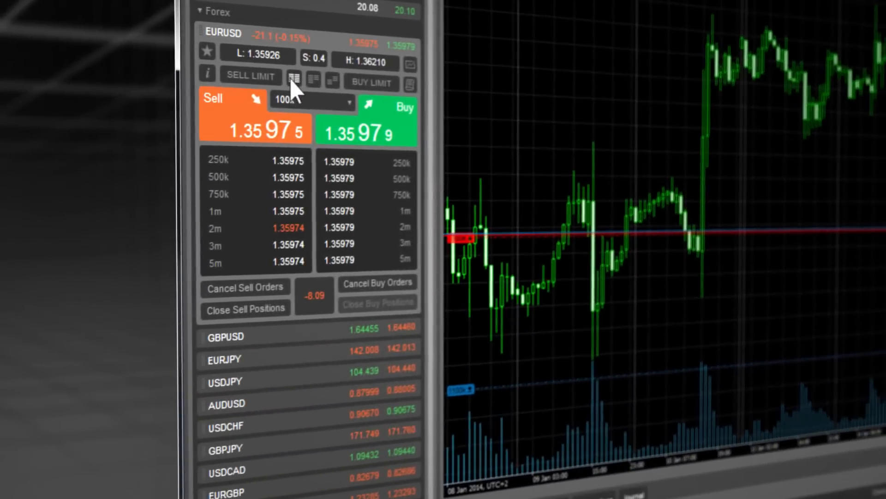
pyautogui.click(317, 85)
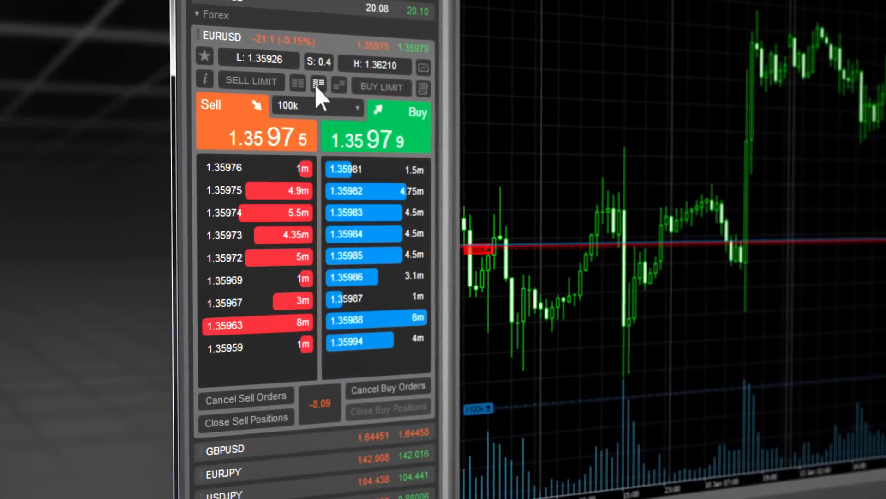
pyautogui.click(311, 91)
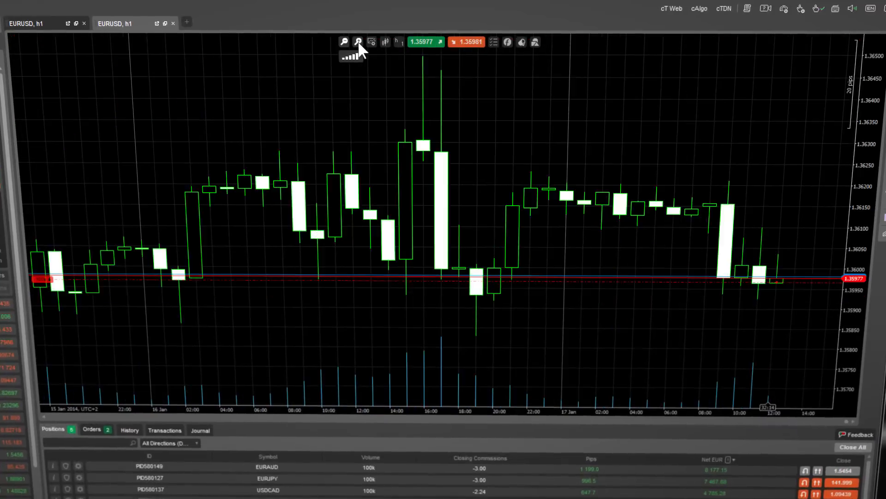
# Step: Browse the chart templates, chart types, timeframes and display options
pyautogui.click(369, 42)
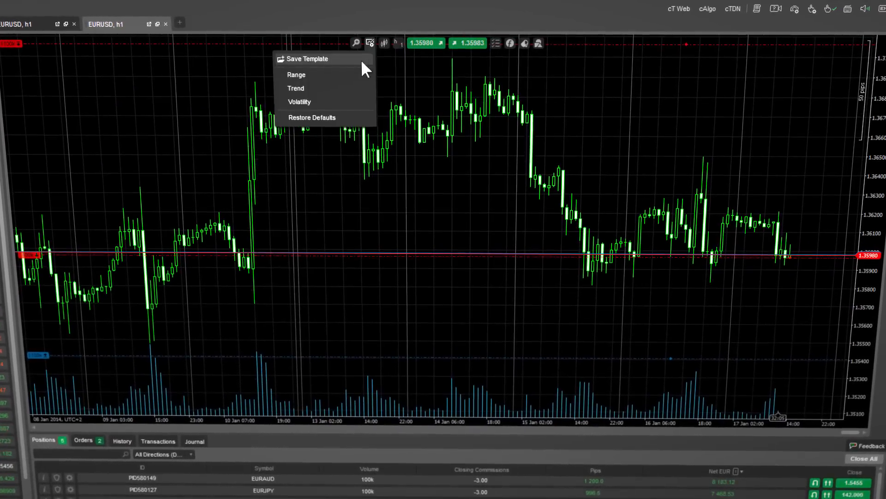
pyautogui.click(383, 44)
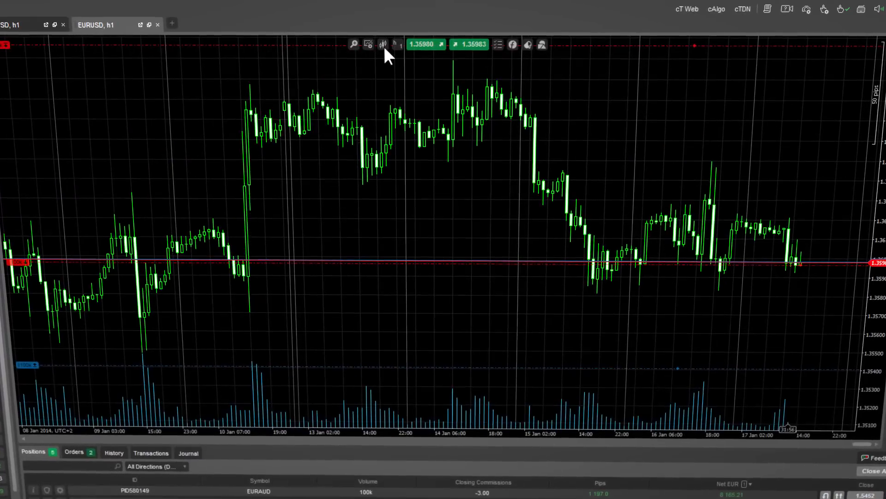
pyautogui.click(383, 45)
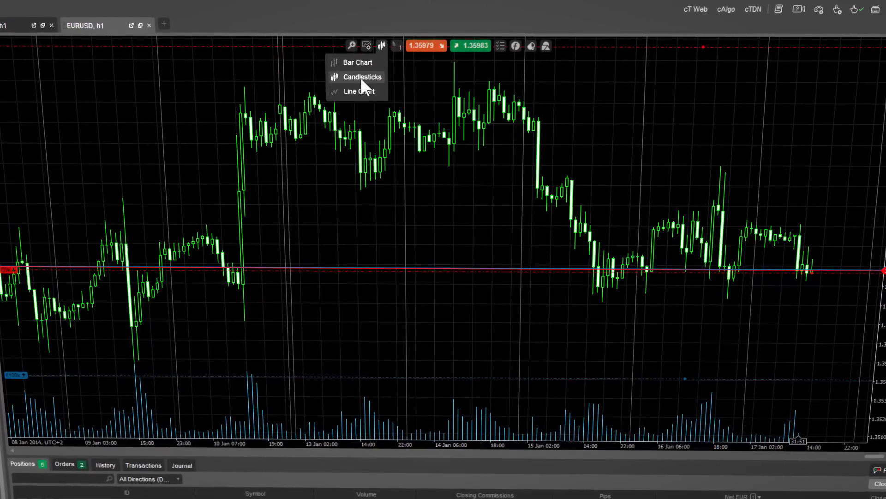
pyautogui.click(399, 45)
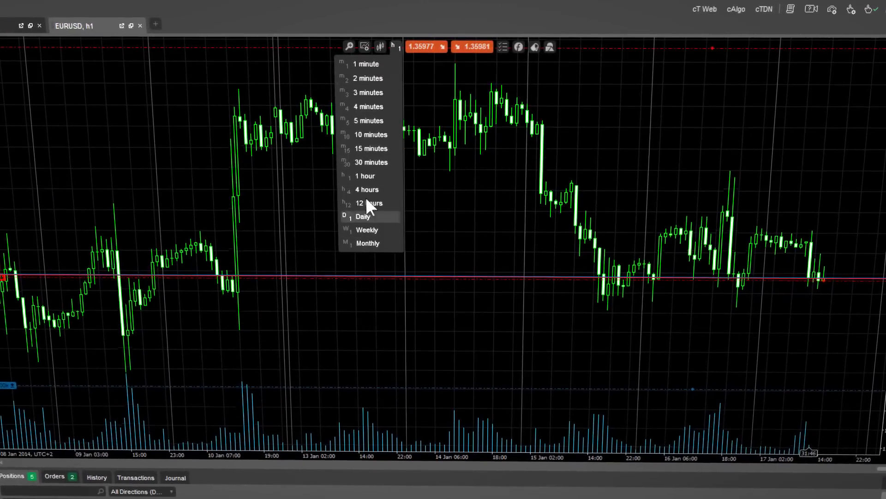
pyautogui.click(503, 46)
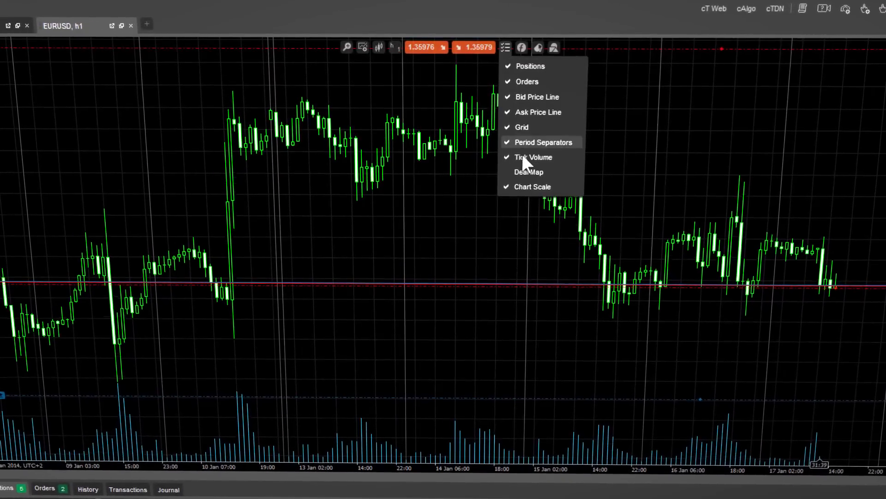
# Step: Add a Trend-category indicator to the EURUSD chart and dismiss its colour settings
pyautogui.click(523, 48)
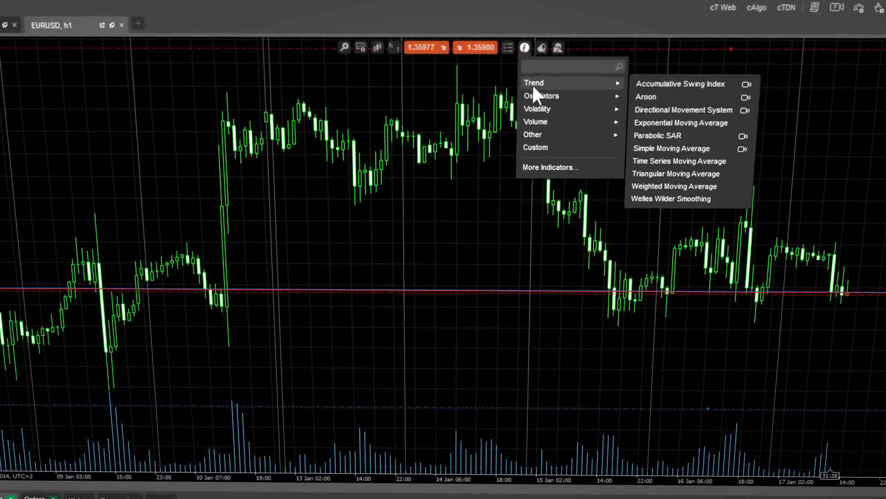
pyautogui.click(645, 97)
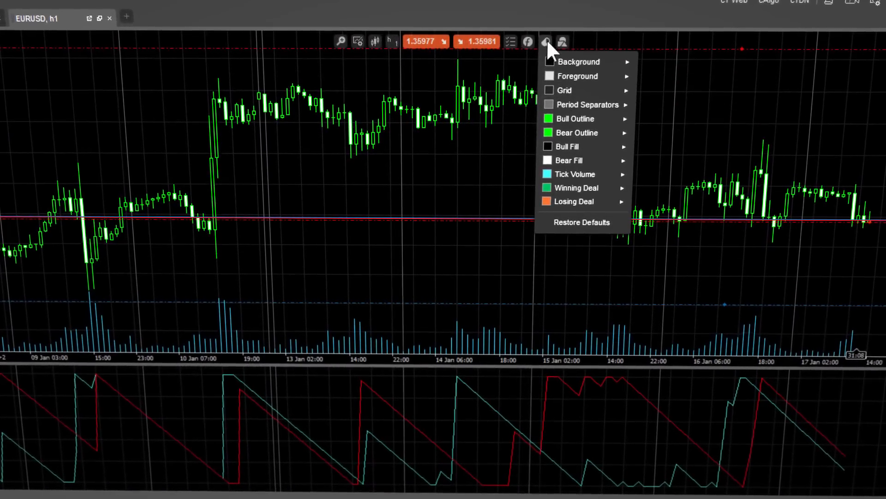
pyautogui.click(549, 41)
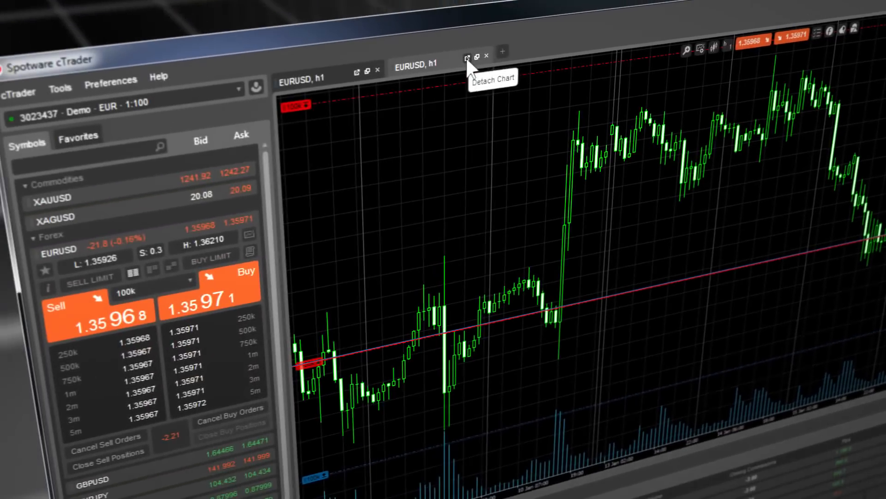
# Step: Detach the EURUSD h1 chart and draw a Fibonacci retracement across the recent swing
pyautogui.click(467, 59)
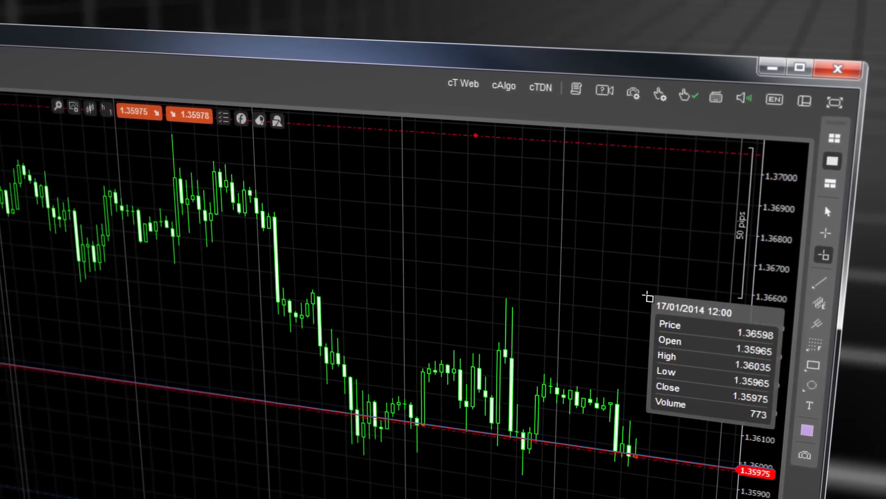
pyautogui.click(818, 275)
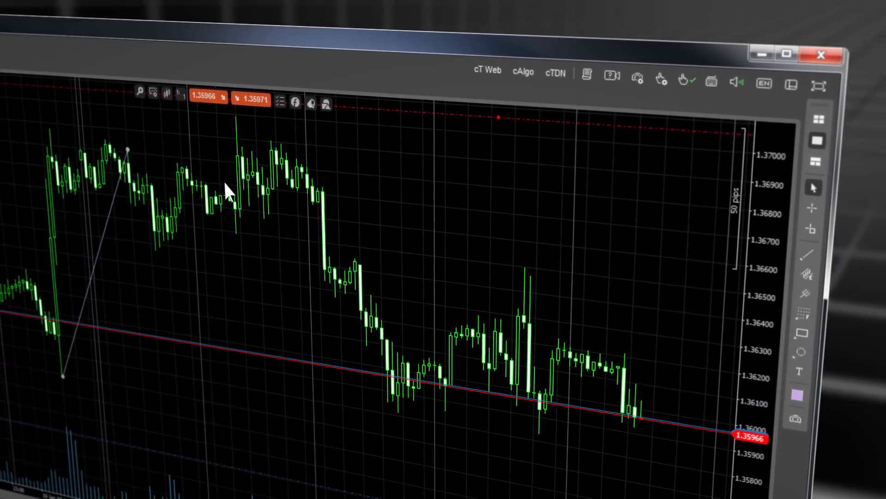
pyautogui.click(803, 300)
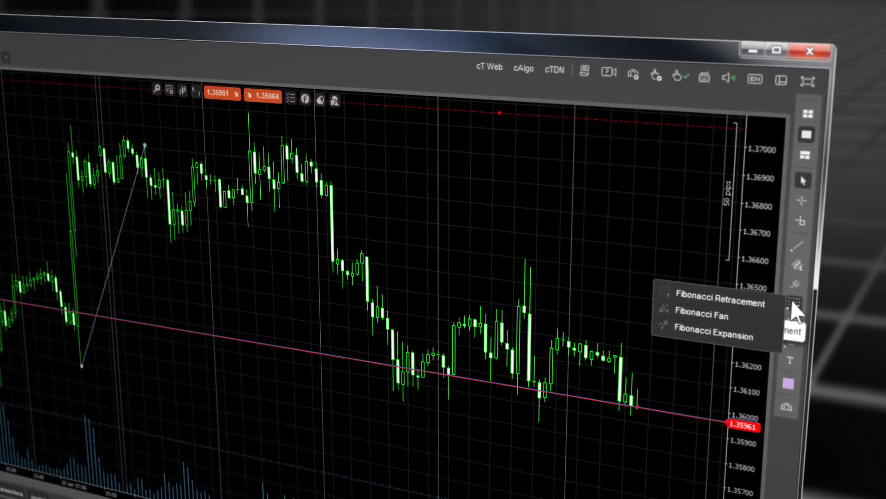
pyautogui.click(718, 298)
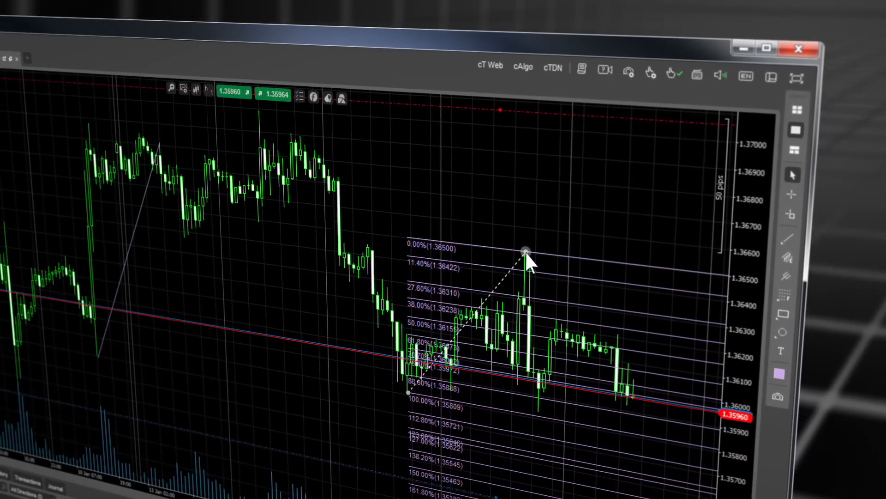
pyautogui.moveTo(773, 388)
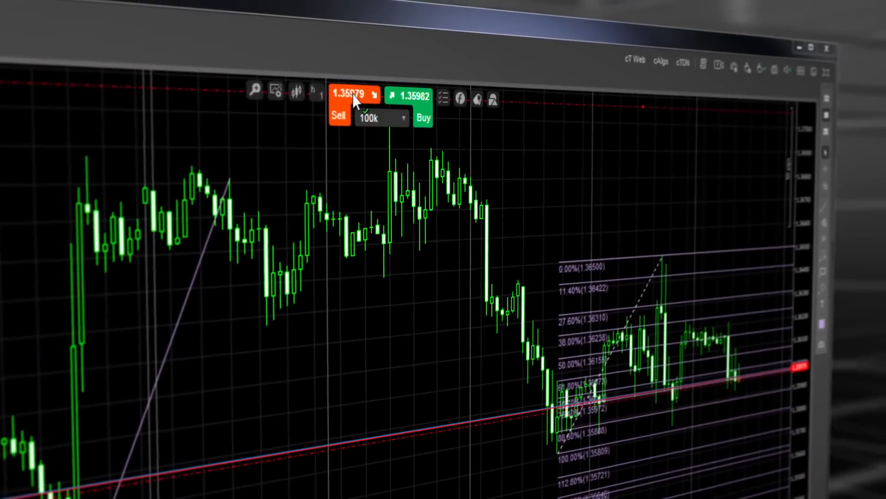
# Step: Sell 100k EURUSD from QuickTrade, then double the position with another 100k sell
pyautogui.click(424, 117)
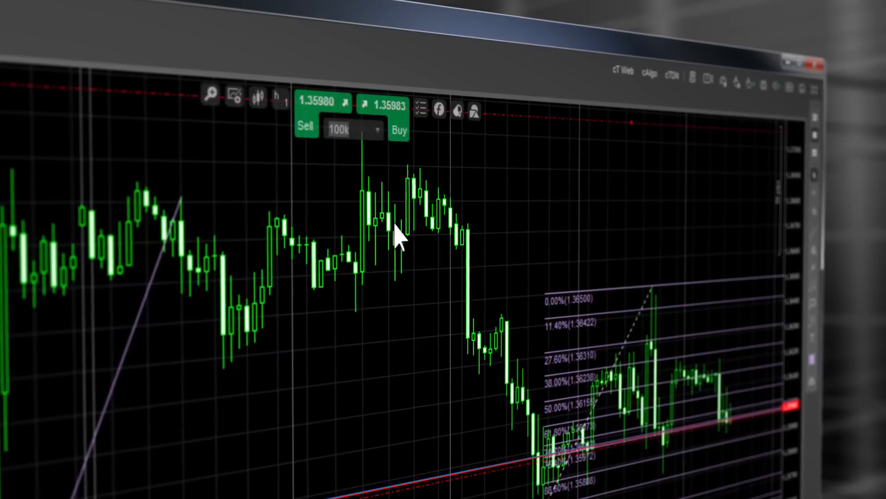
pyautogui.click(305, 126)
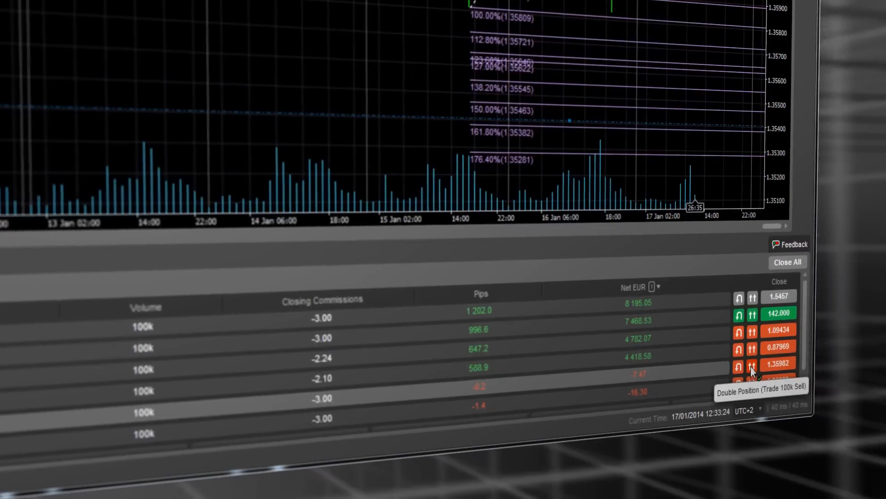
pyautogui.click(753, 366)
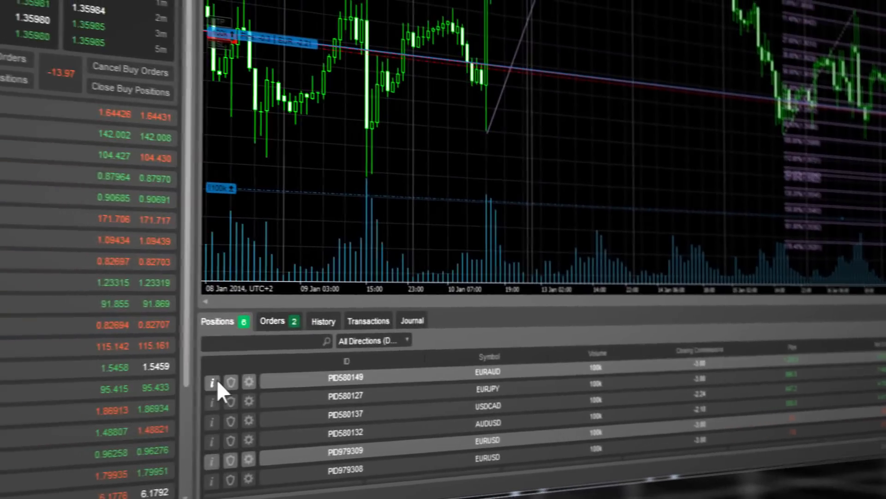
# Step: Enable a trailing stop loss on the EURAUD position, triggering at 10 pips and trailing 5
pyautogui.click(212, 382)
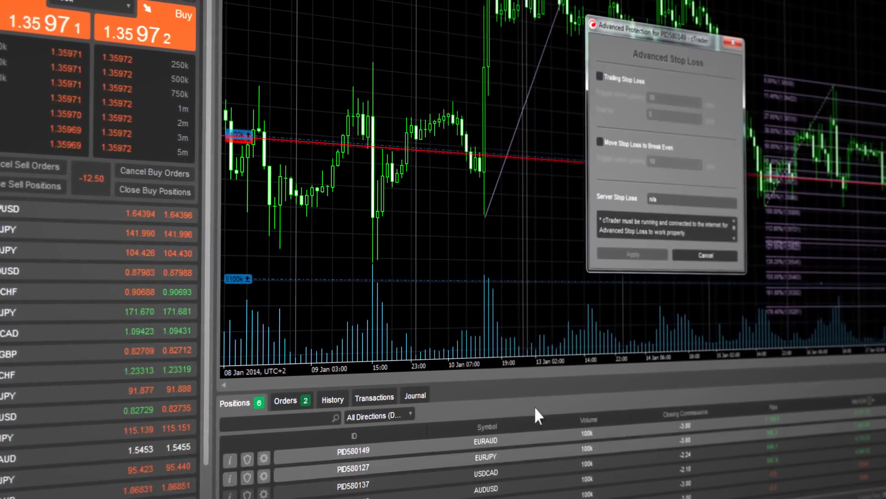
pyautogui.click(600, 77)
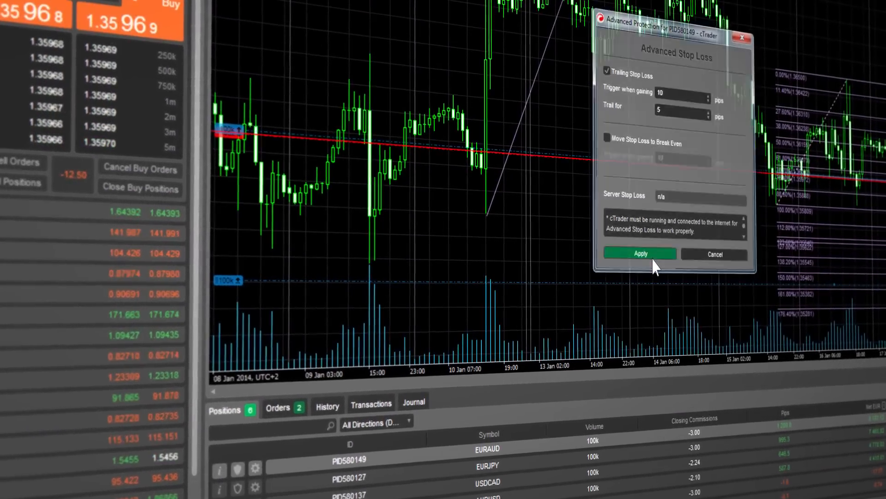
pyautogui.click(641, 253)
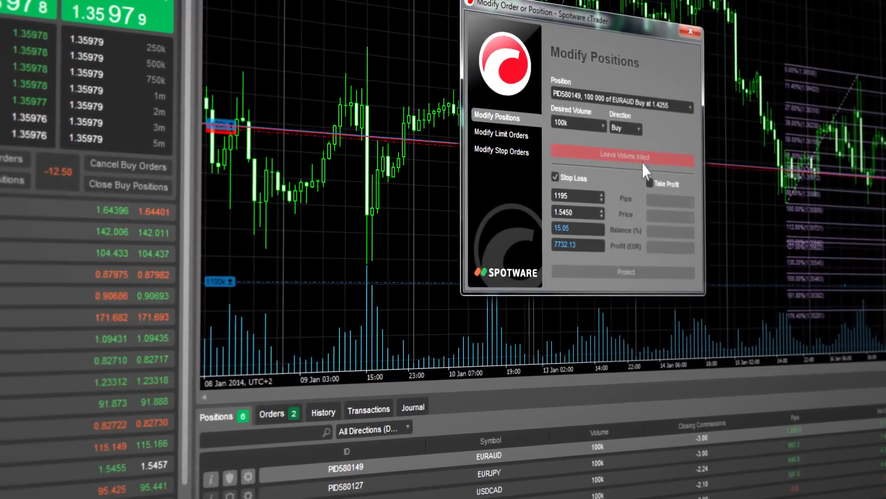
pyautogui.click(690, 31)
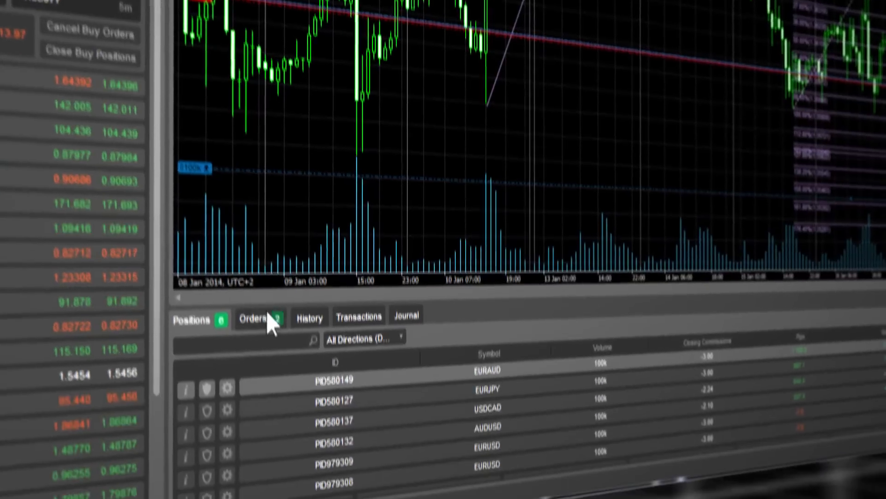
# Step: Review pending orders, trade history with a statement period, transactions, then the journal
pyautogui.click(258, 318)
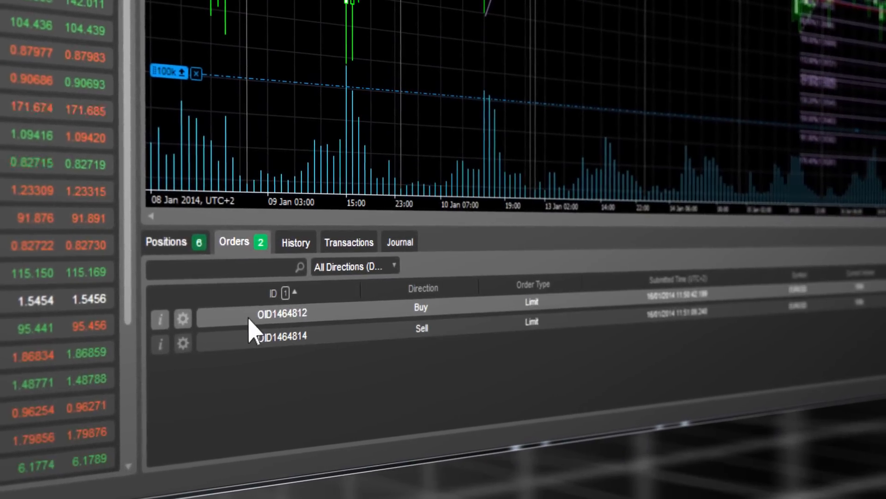
pyautogui.click(295, 242)
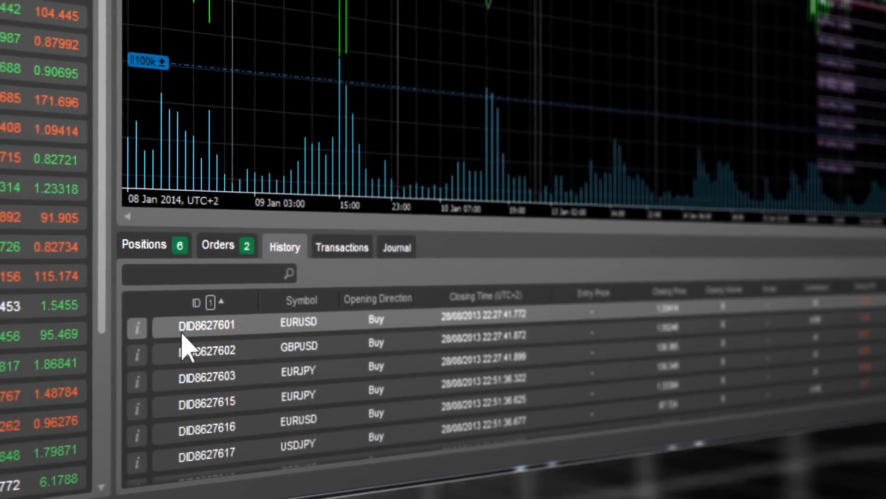
pyautogui.click(137, 328)
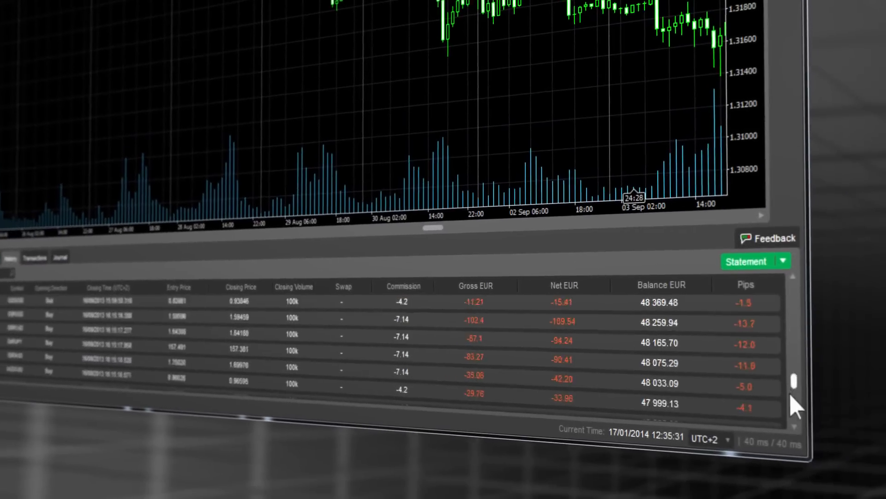
pyautogui.click(783, 261)
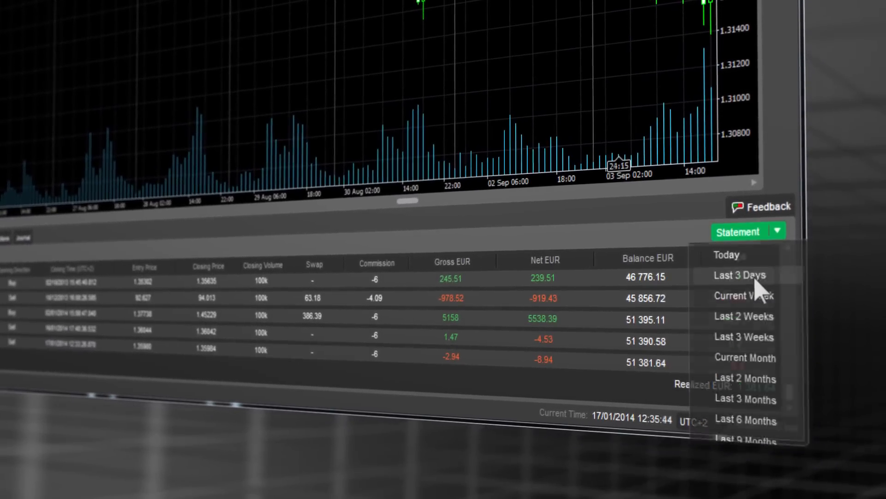
pyautogui.click(726, 254)
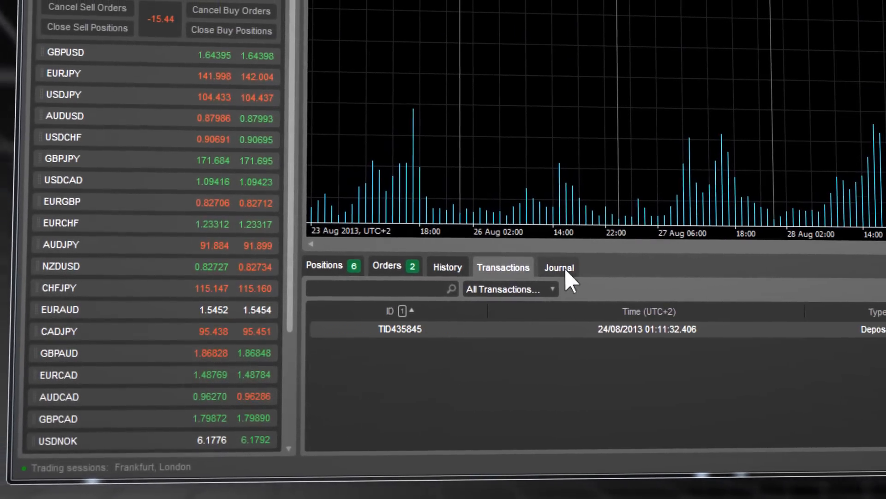
pyautogui.click(558, 267)
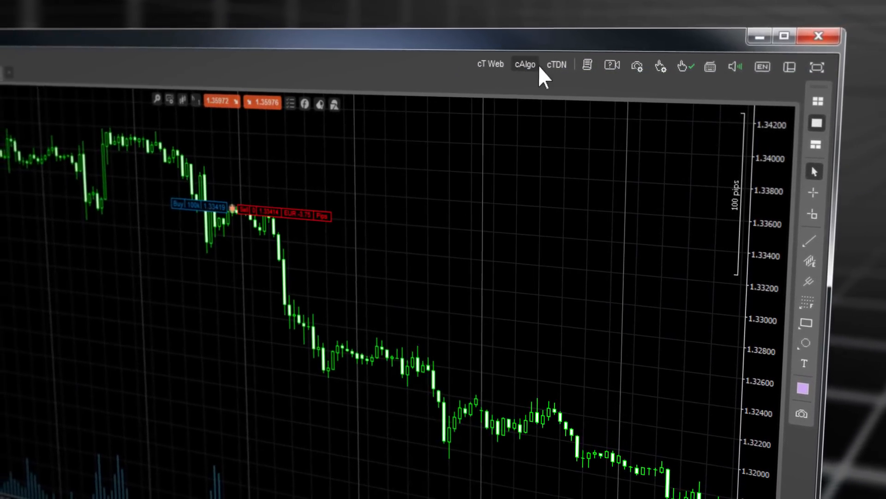
pyautogui.click(524, 63)
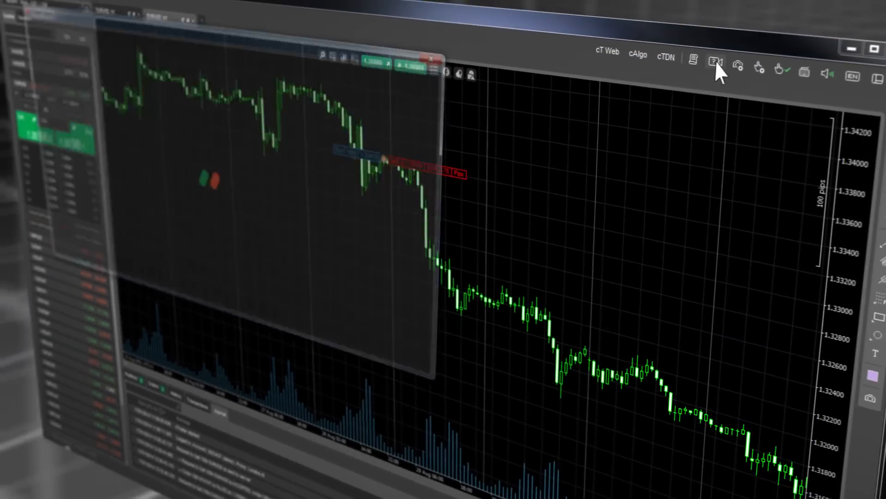
pyautogui.click(714, 61)
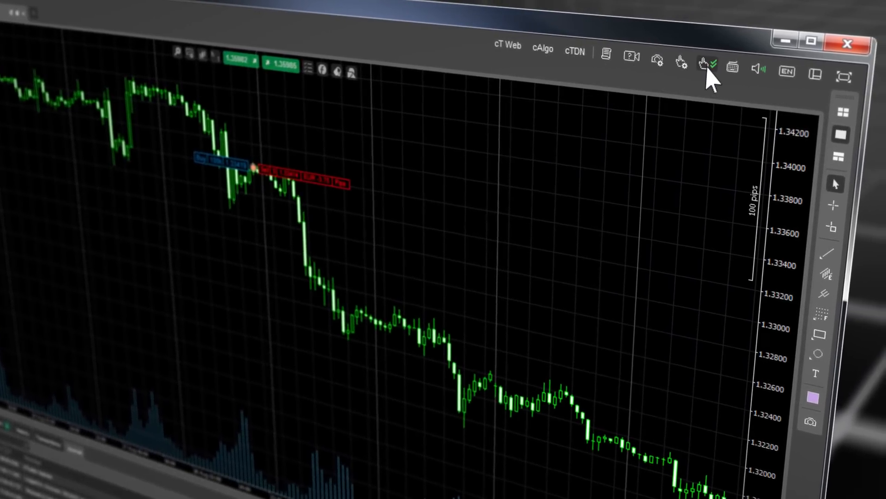
pyautogui.click(733, 68)
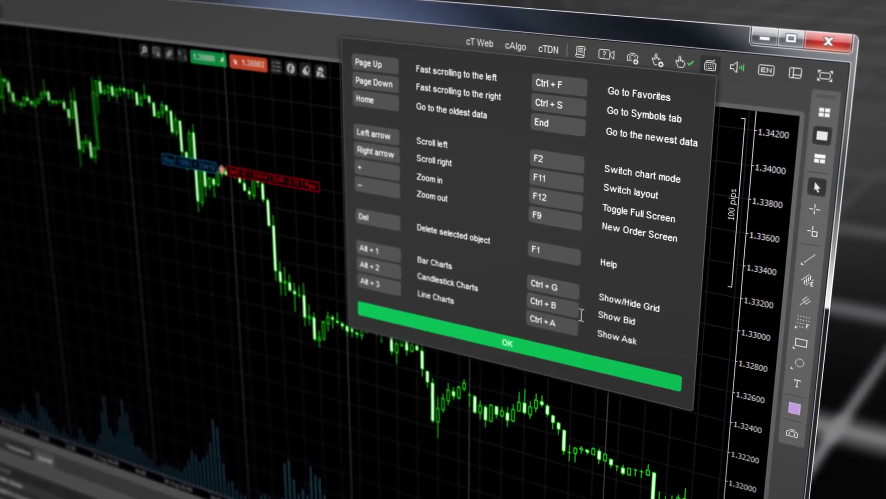
pyautogui.click(766, 69)
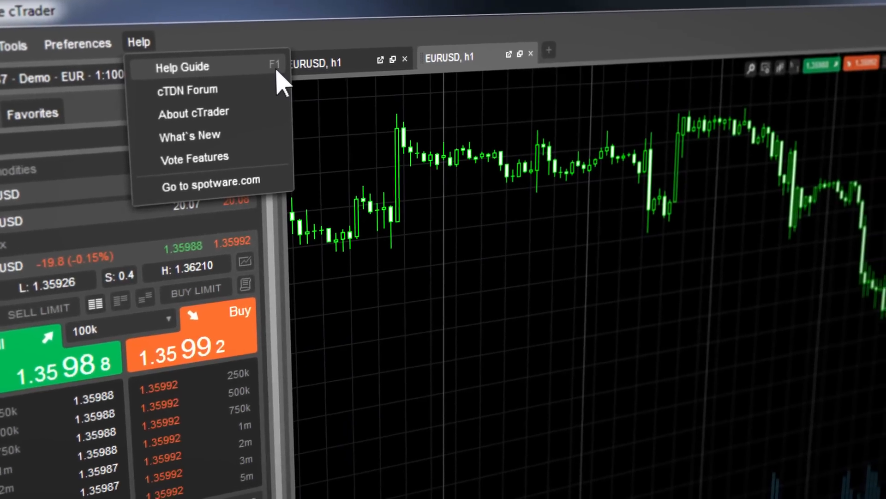
# Step: Open the Help Guide from the Help menu
pyautogui.click(190, 134)
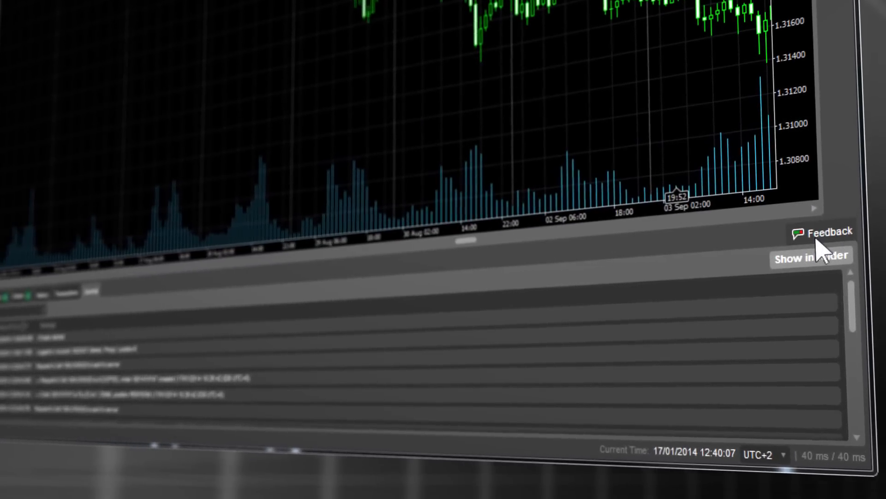
# Step: Submit feedback 'cTrader is Awesome' in the 'What do you like about cTrader?' box
pyautogui.click(826, 231)
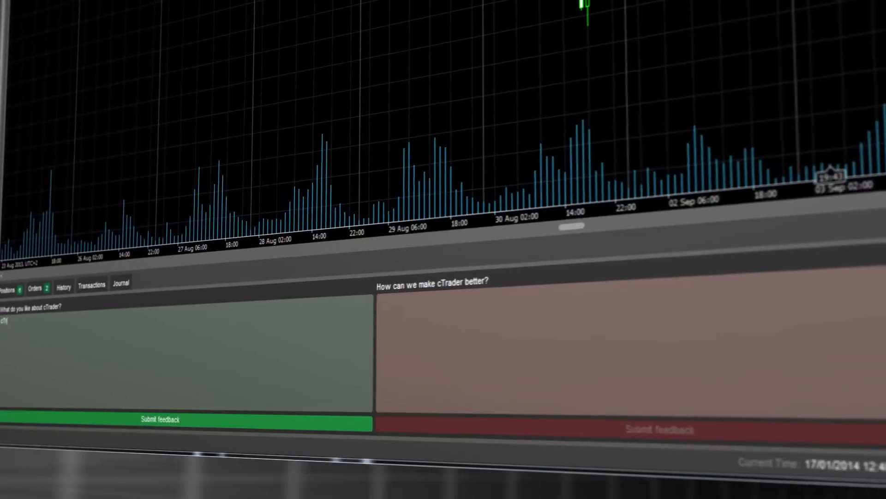
pyautogui.write('cTrader is Awesome!!')
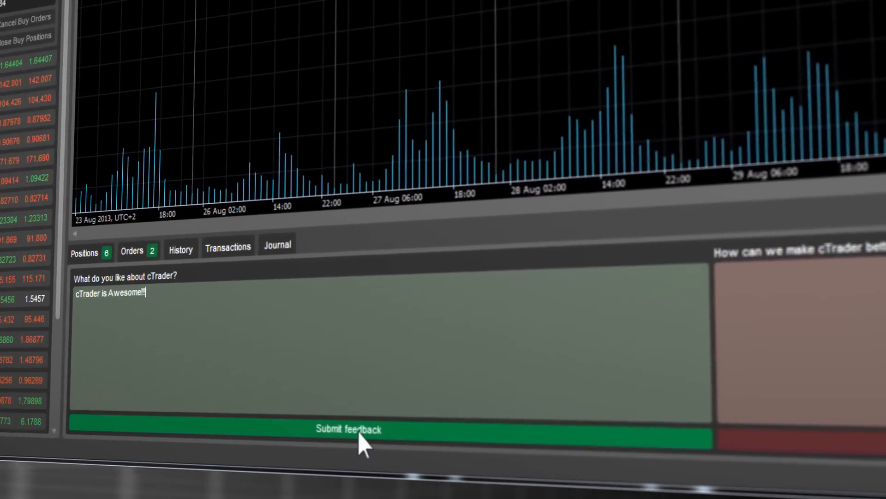
pyautogui.click(348, 428)
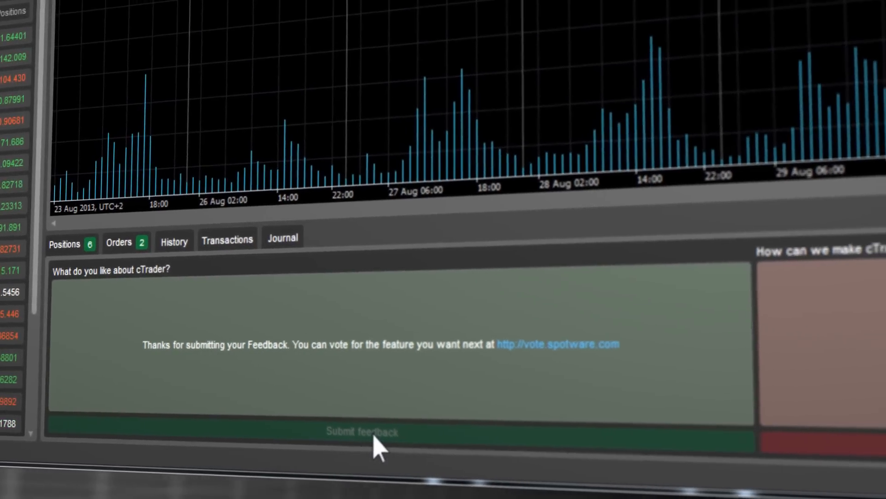